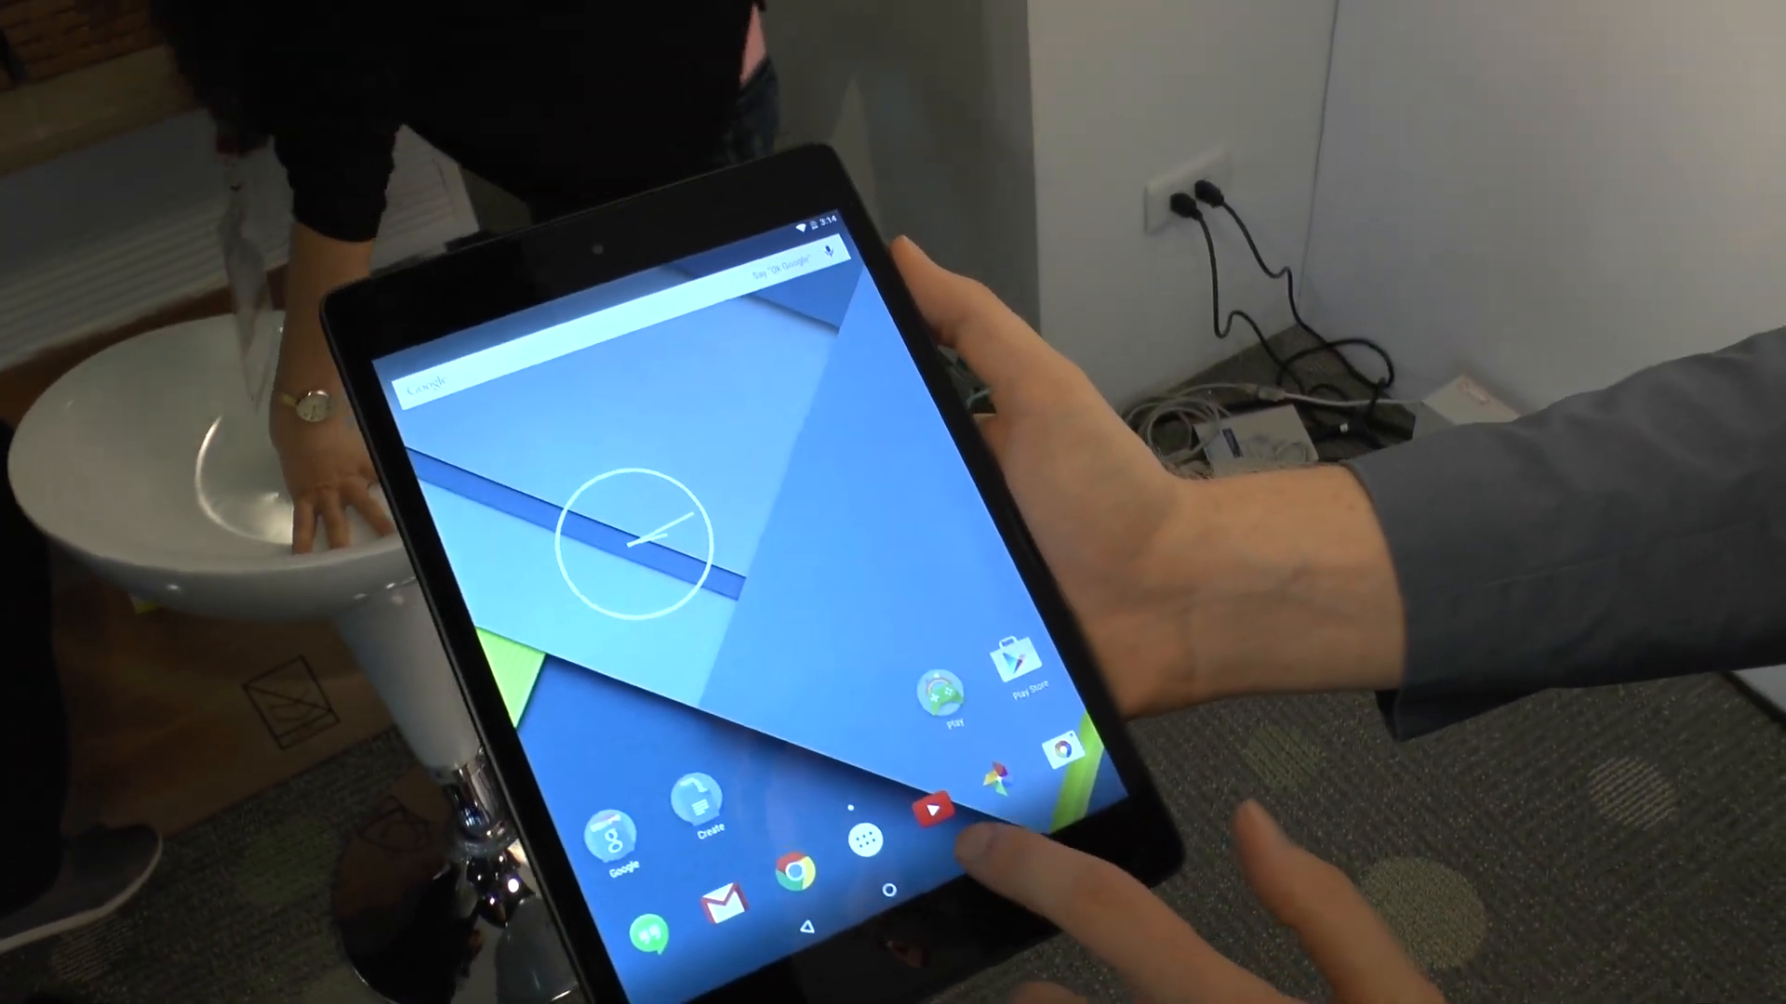
Open Settings > Users from Quick Settings via the user avatar and More settings.
{"action": "left_click", "coordinate": [977, 788]}
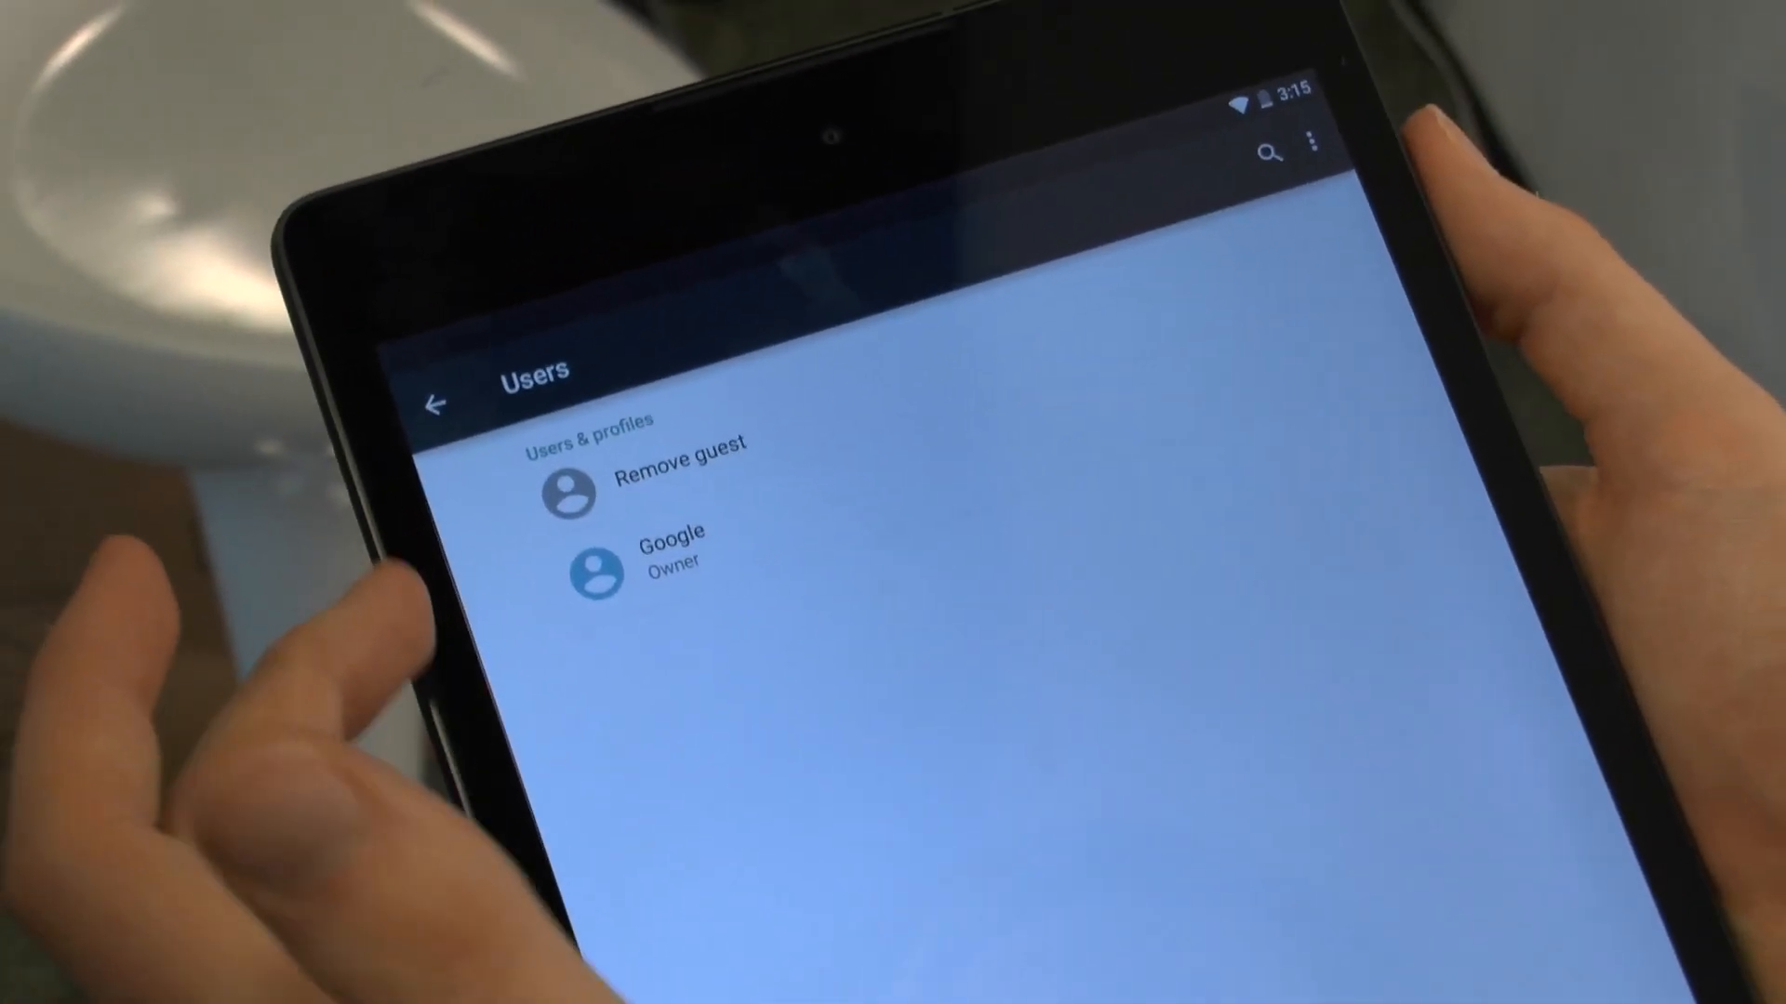
Tap the Guest entry under Users & profiles to start switching to Guest.
{"action": "left_click", "coordinate": [671, 553]}
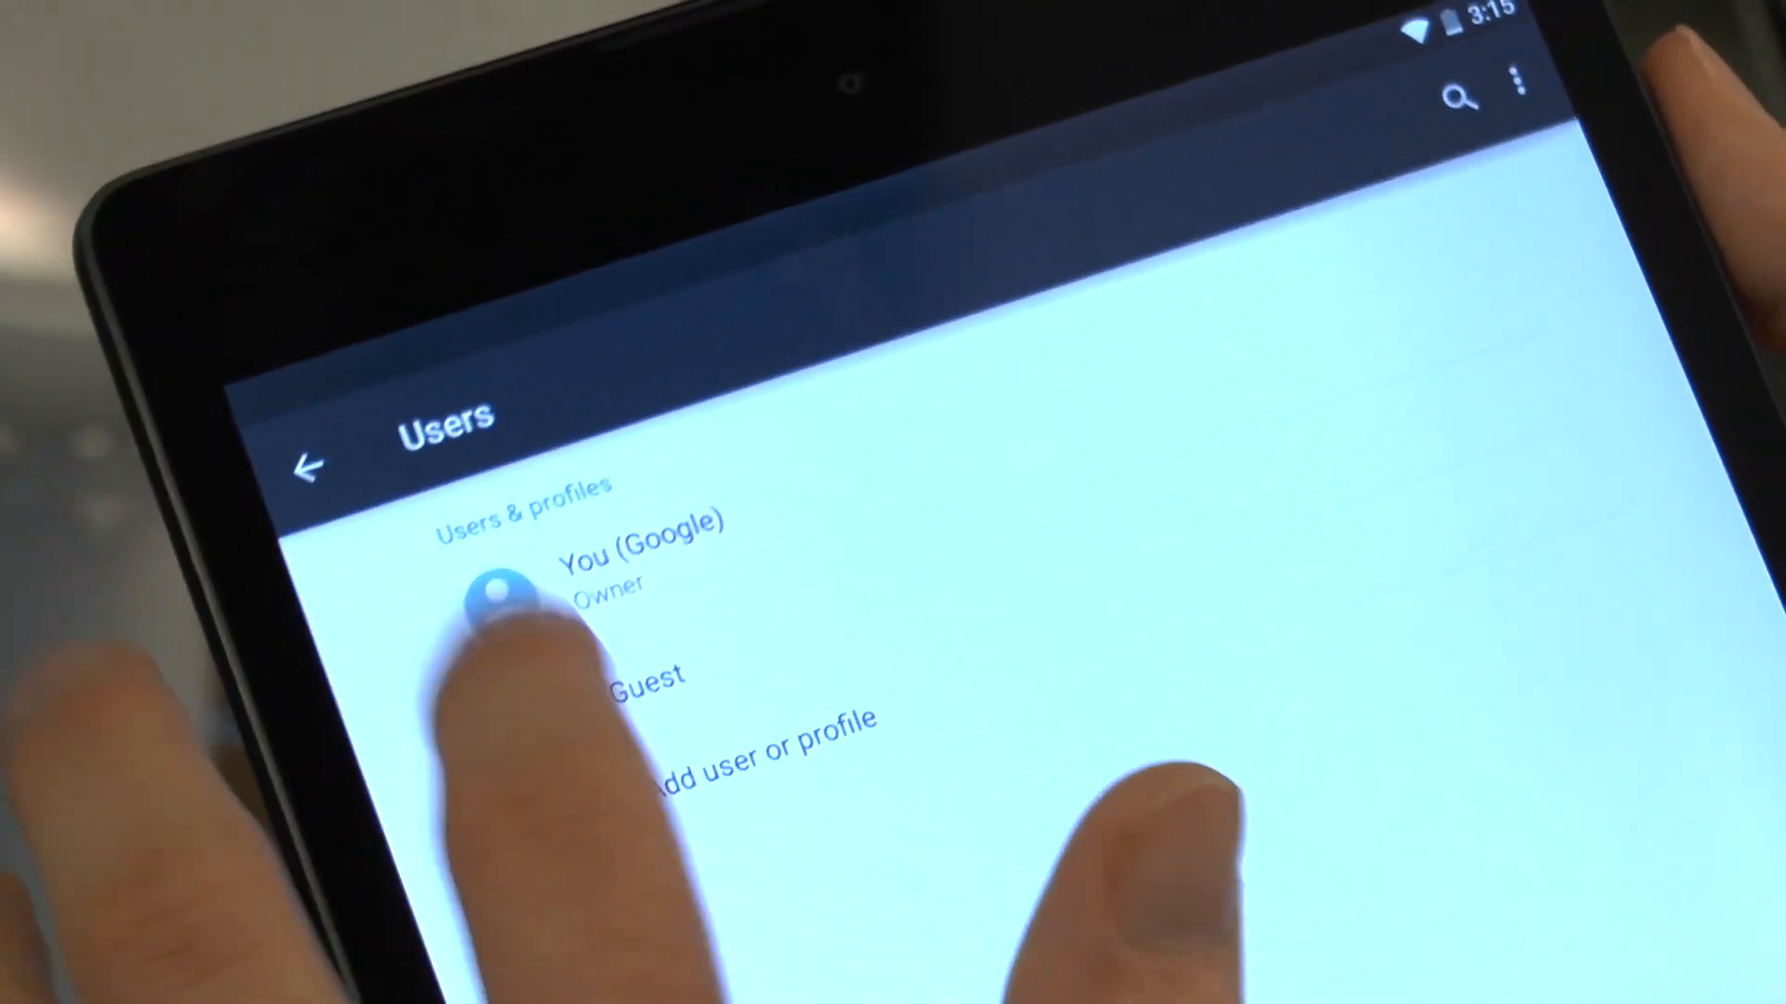
{"action": "left_click", "coordinate": [643, 674]}
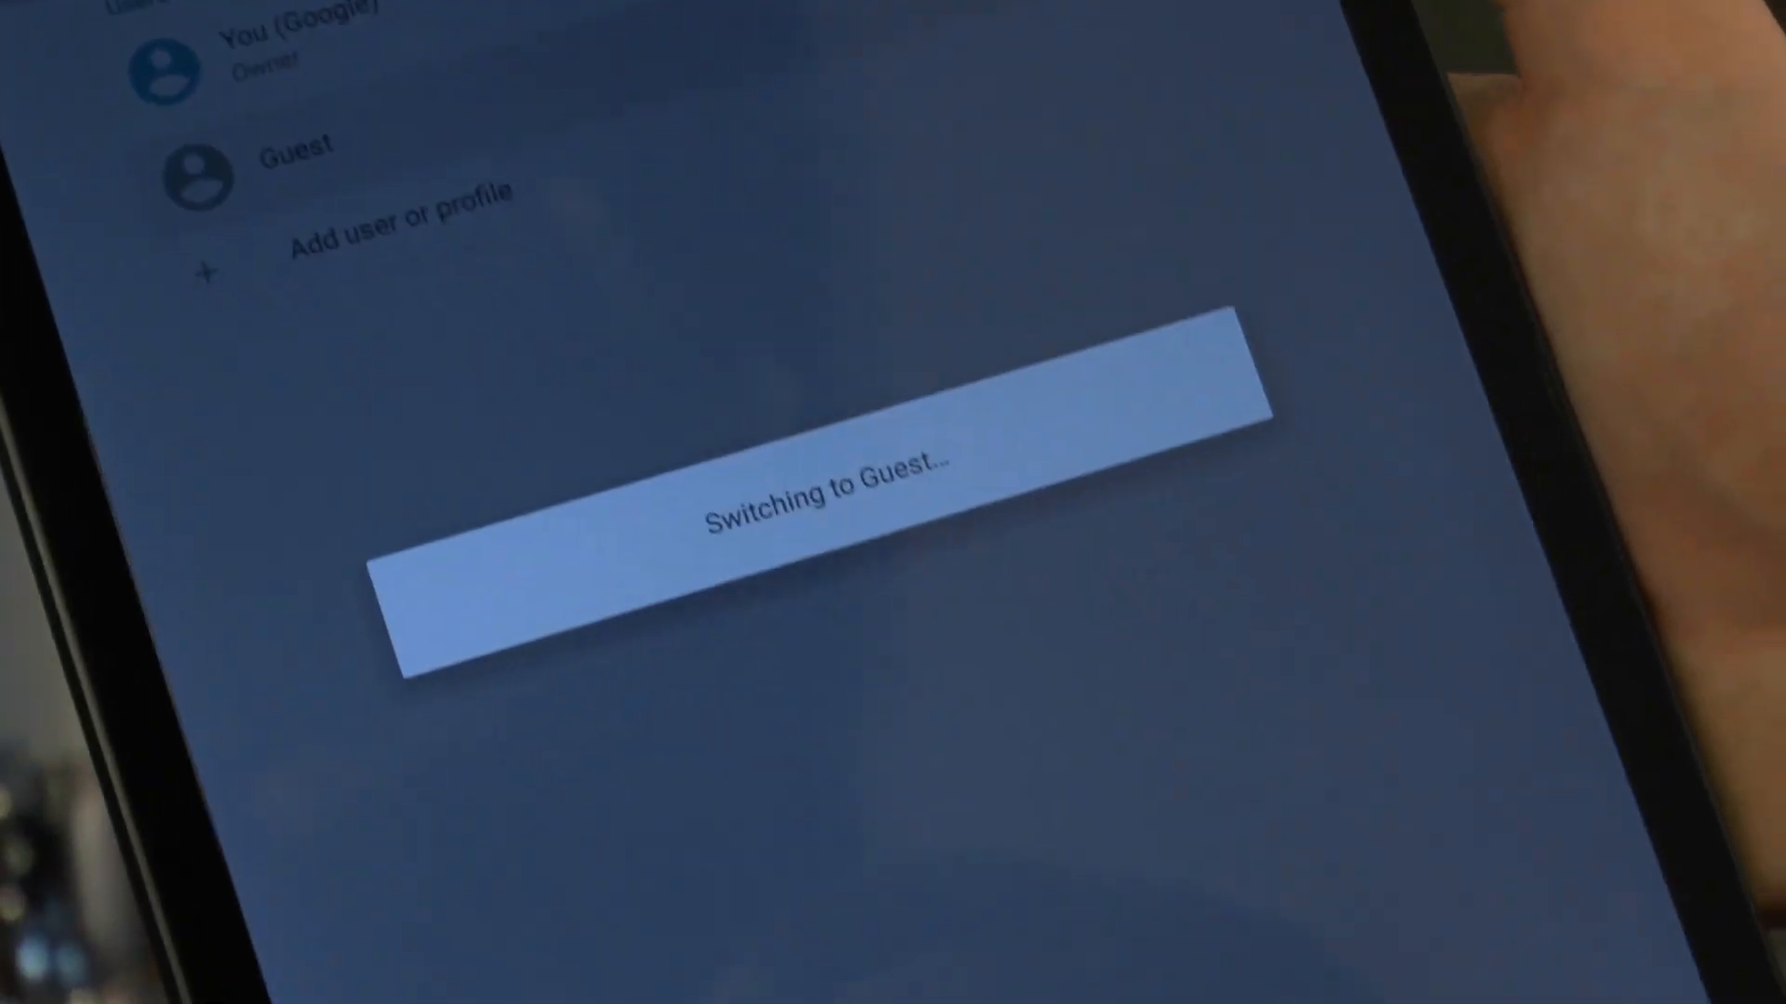